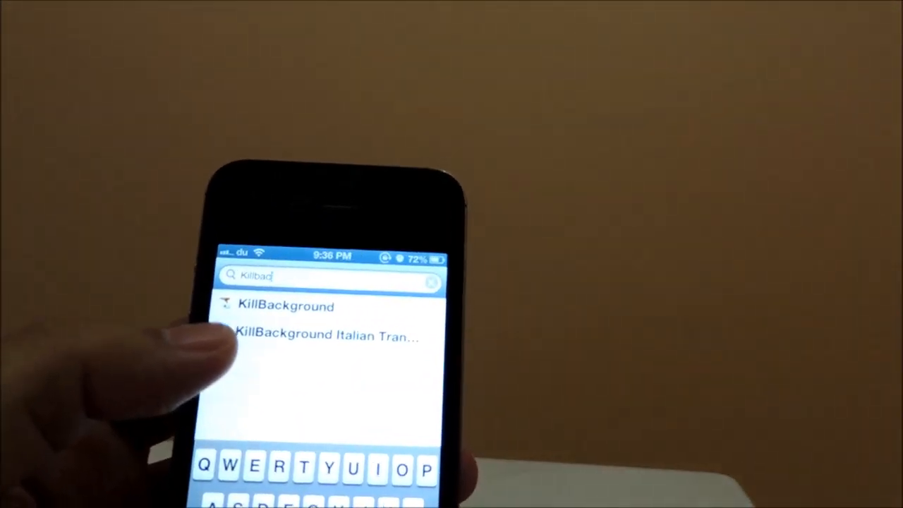
- Open the KillBackground package's details page (version 1.3.1-7) from Cydia's search results
click(282, 306)
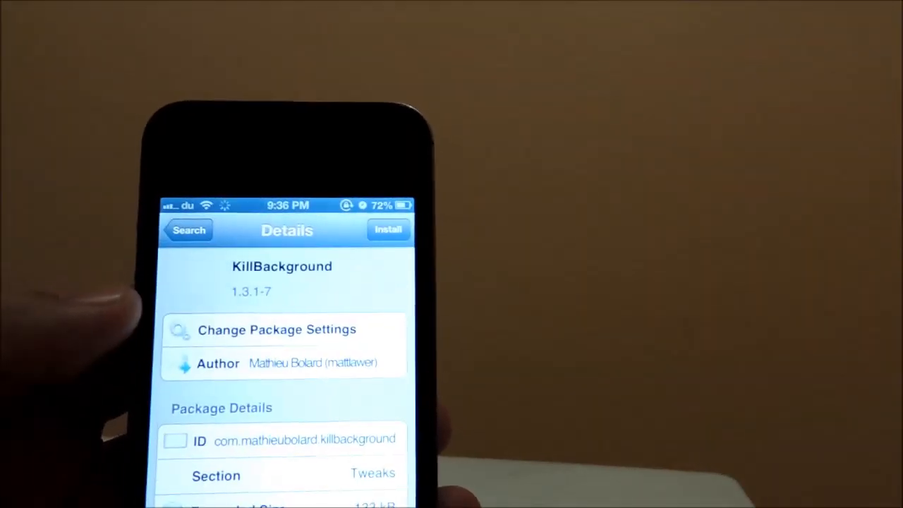